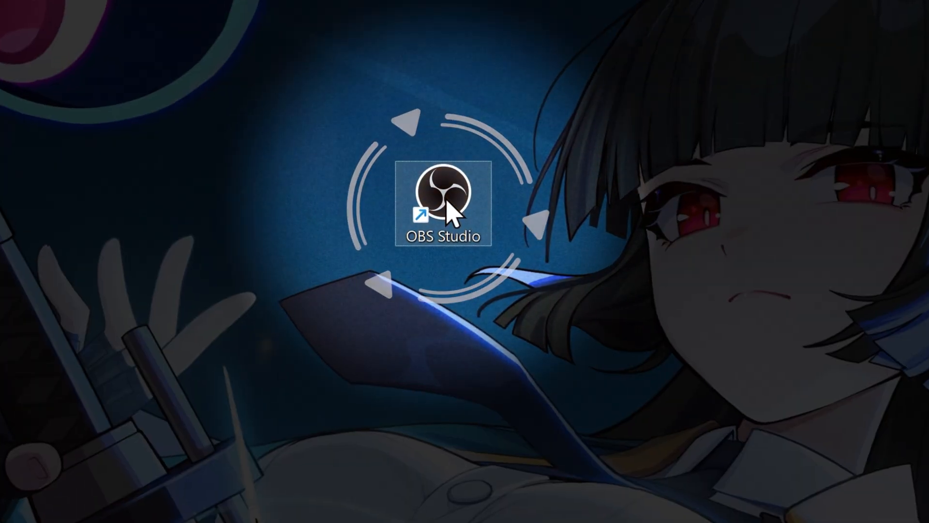
Launch OBS Studio with administrator rights from its desktop shortcut
right_click(441, 201)
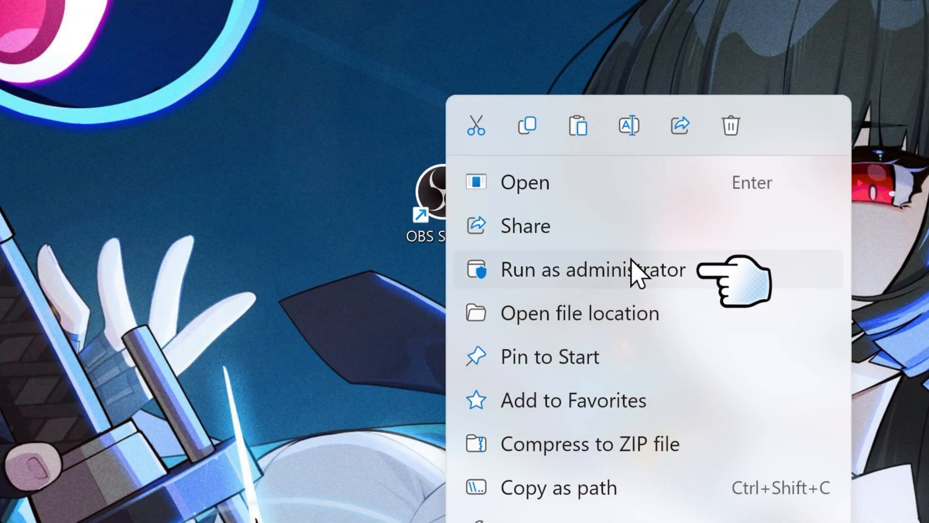
left_click(595, 270)
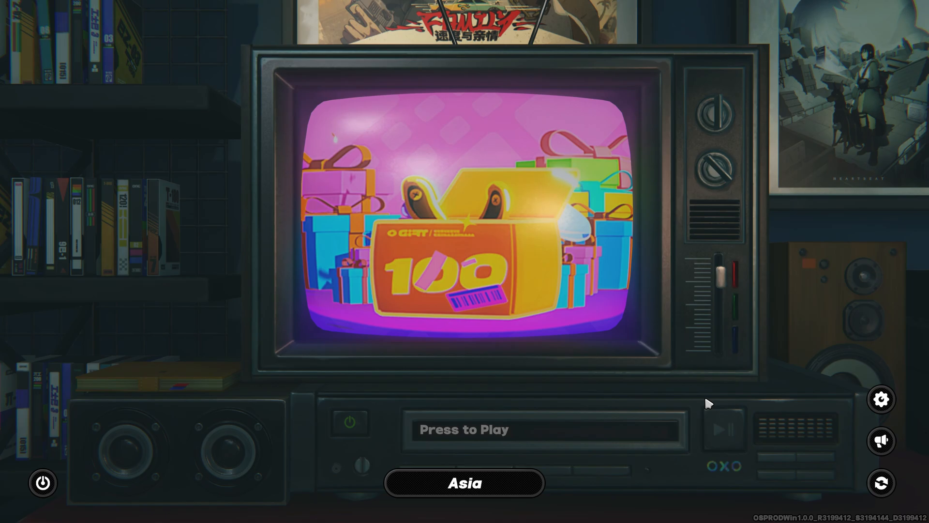
left_click(433, 484)
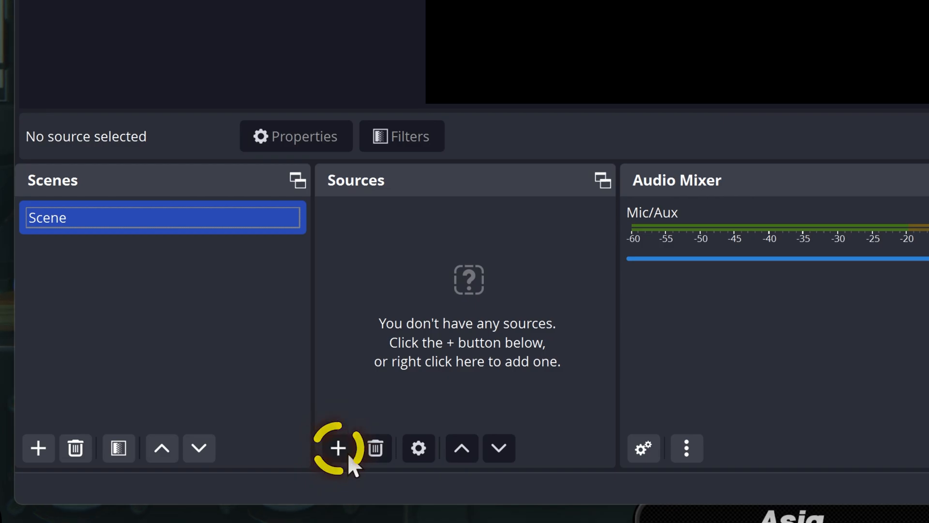
Add a new visible Game Capture source to the scene
left_click(339, 448)
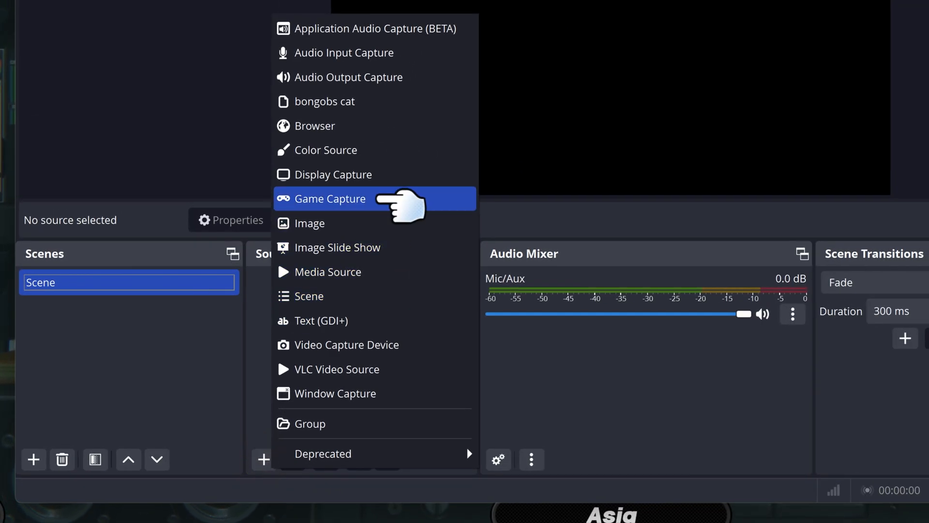
left_click(330, 198)
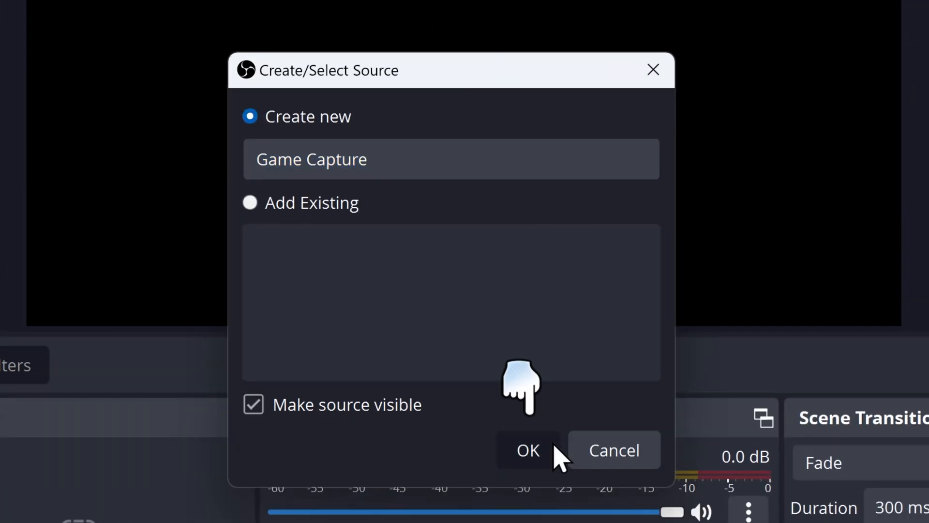
left_click(526, 450)
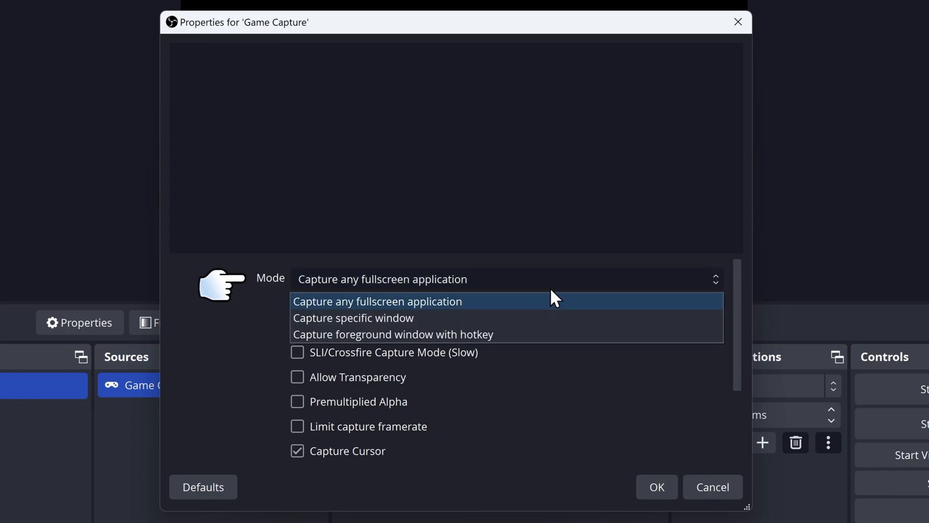
Set the capture mode to the specific ZenlessZoneZero.exe window and confirm
left_click(352, 318)
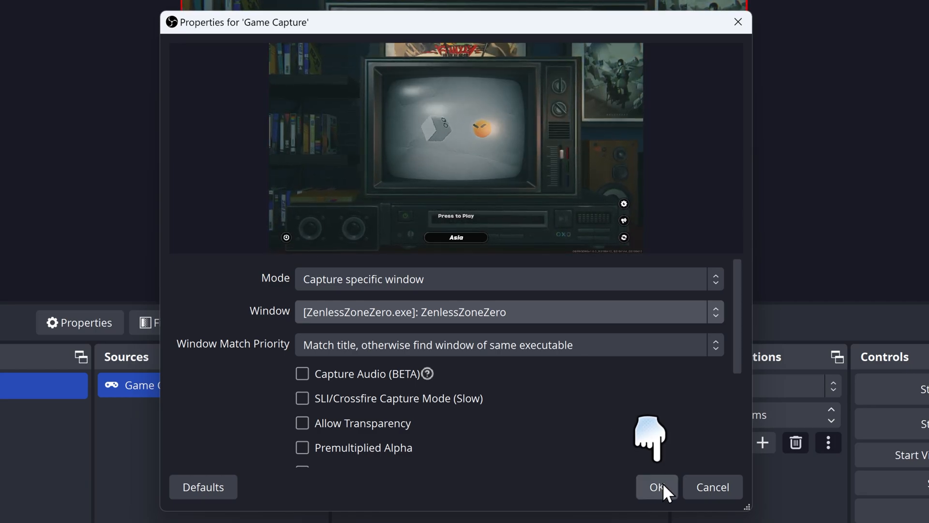
left_click(655, 487)
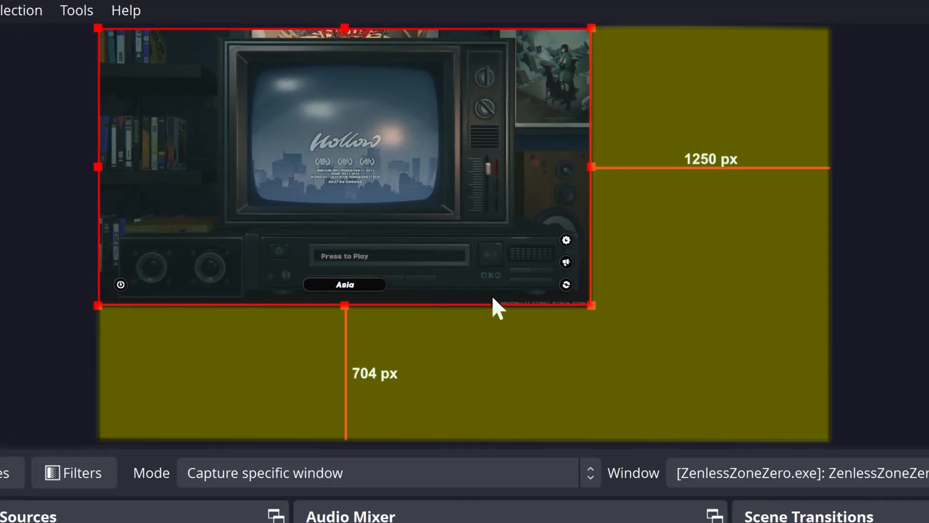
Apply Transform > Fit to screen so the game capture fills the canvas
right_click(496, 306)
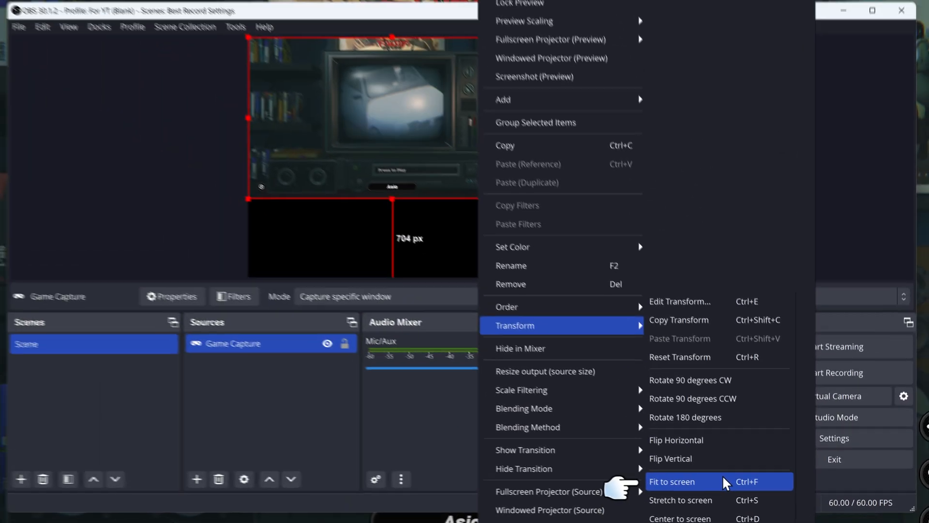
left_click(672, 481)
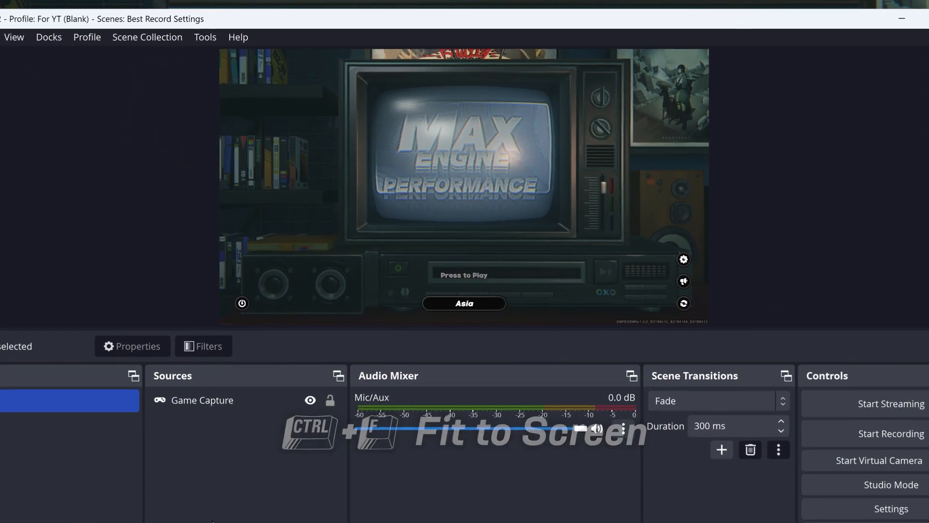